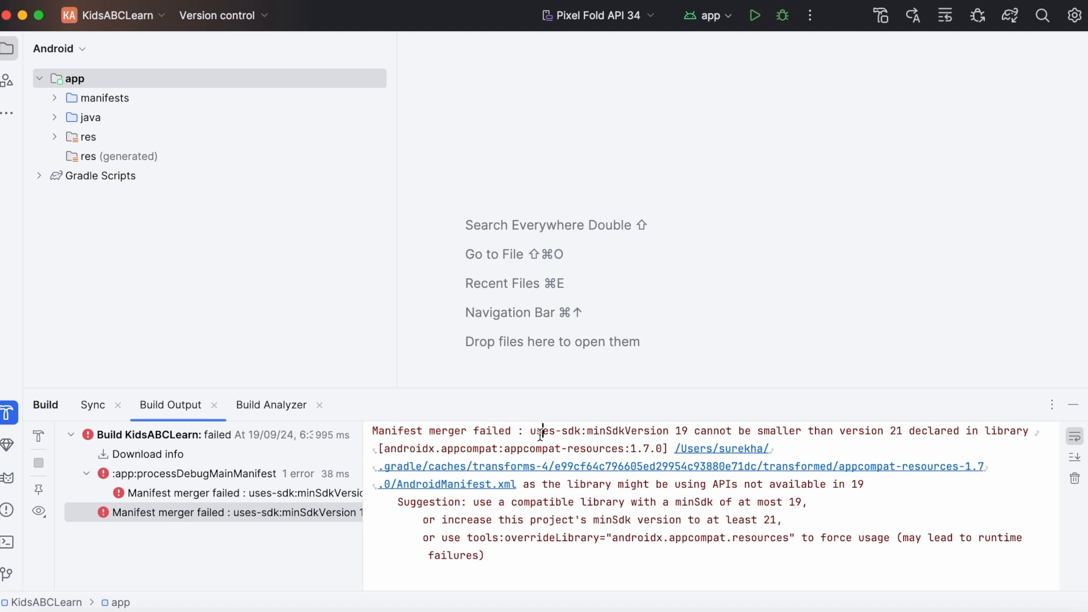
Review the manifest merger error and the conflicting appcompat-resources library it names.
{"action": "left_click_drag", "start_coordinate": [531, 431], "coordinate": [706, 431]}
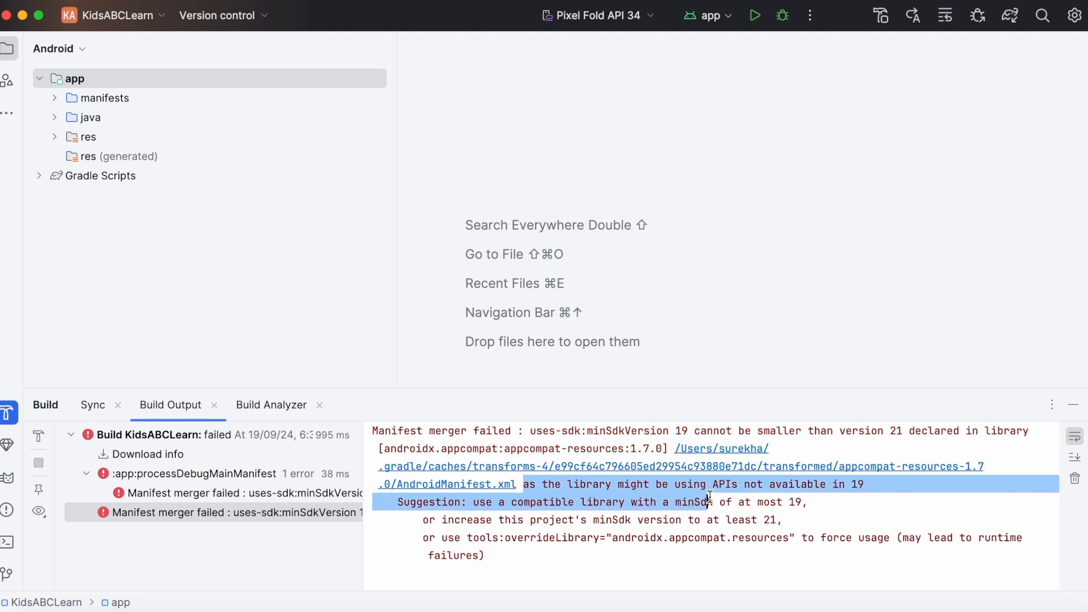
{"action": "left_click", "coordinate": [867, 484]}
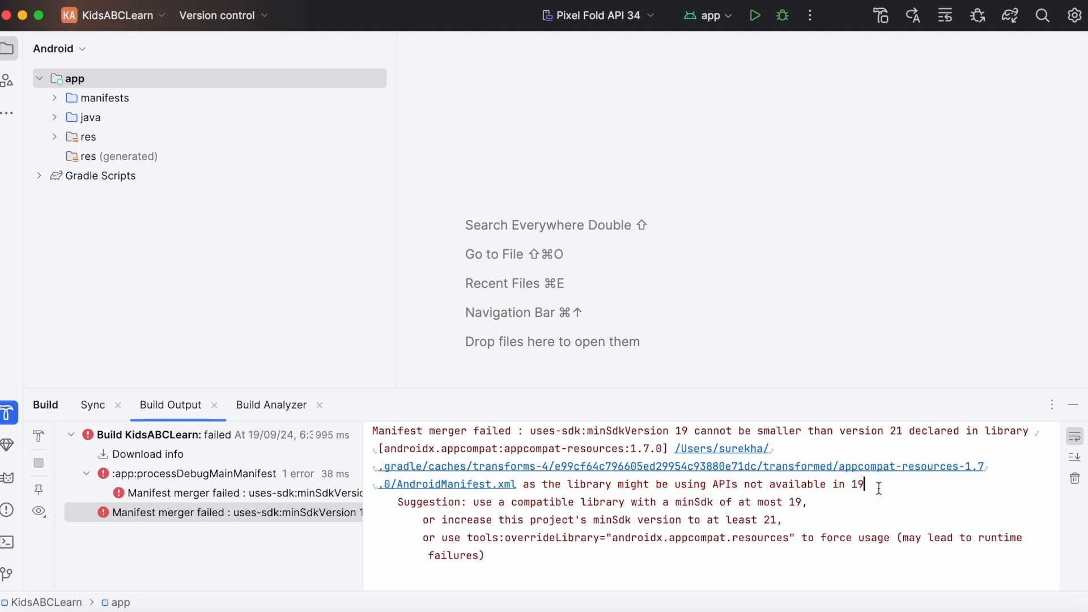
{"action": "left_click", "coordinate": [447, 485]}
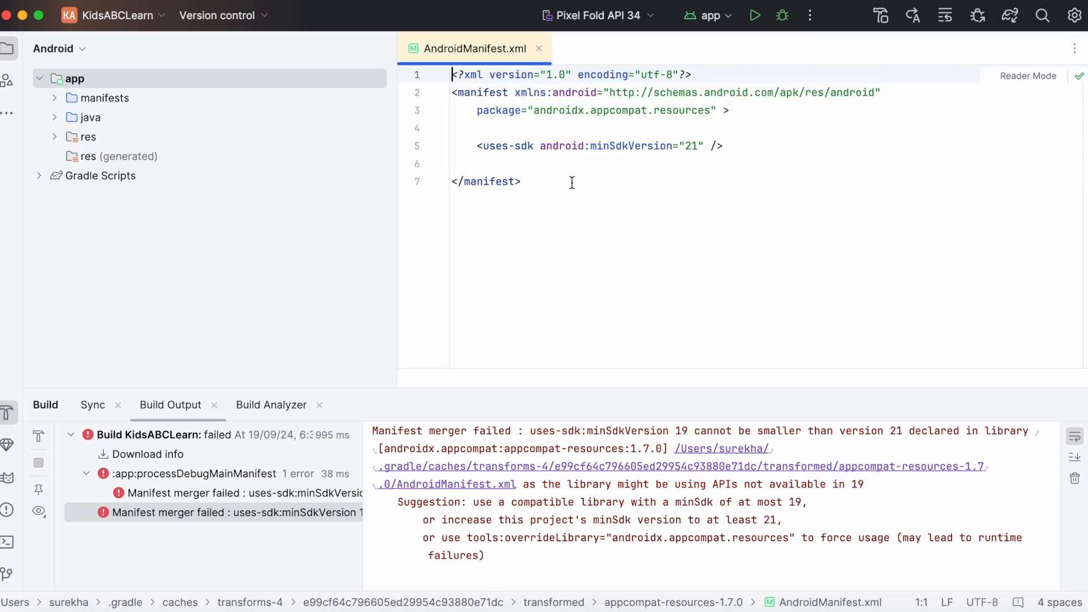
{"action": "double_click", "coordinate": [645, 146]}
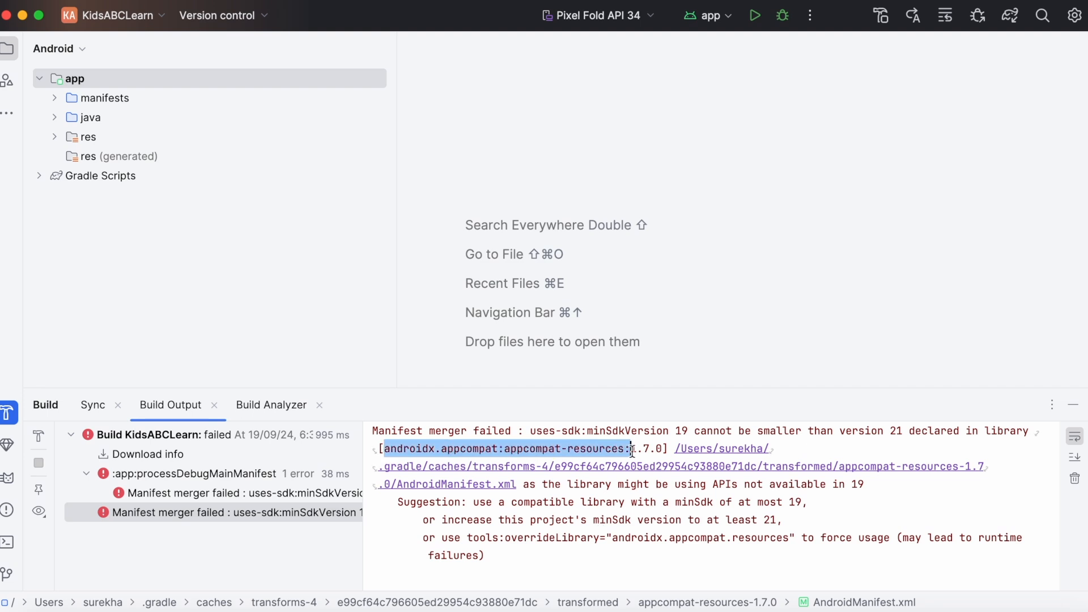
Bring up the app module's build.gradle from the Gradle Scripts group.
{"action": "left_click", "coordinate": [101, 175]}
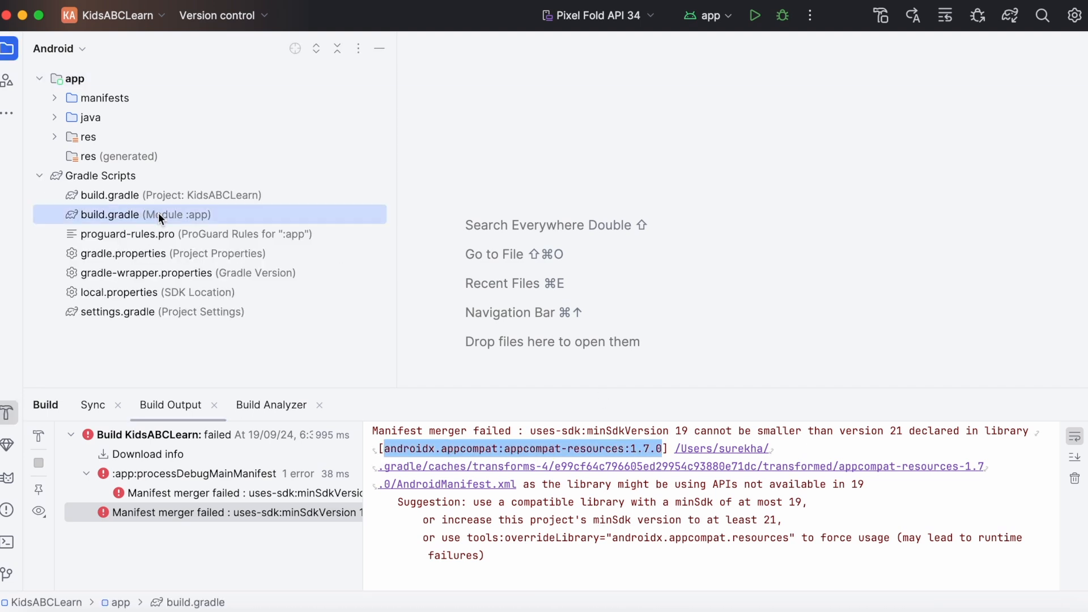
{"action": "double_click", "coordinate": [140, 214]}
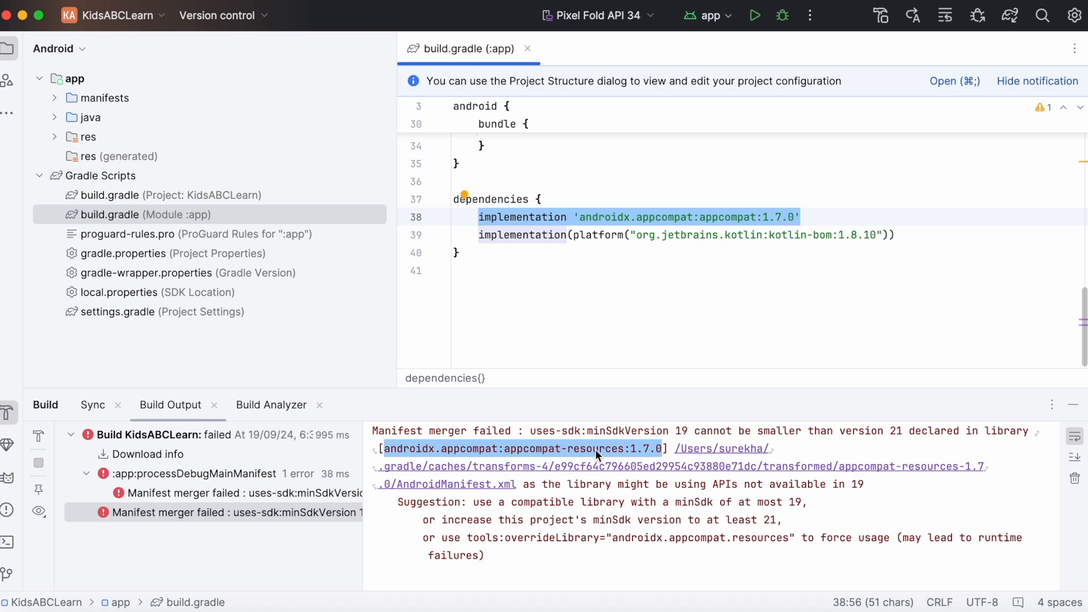
{"action": "mouse_move", "coordinate": [653, 453]}
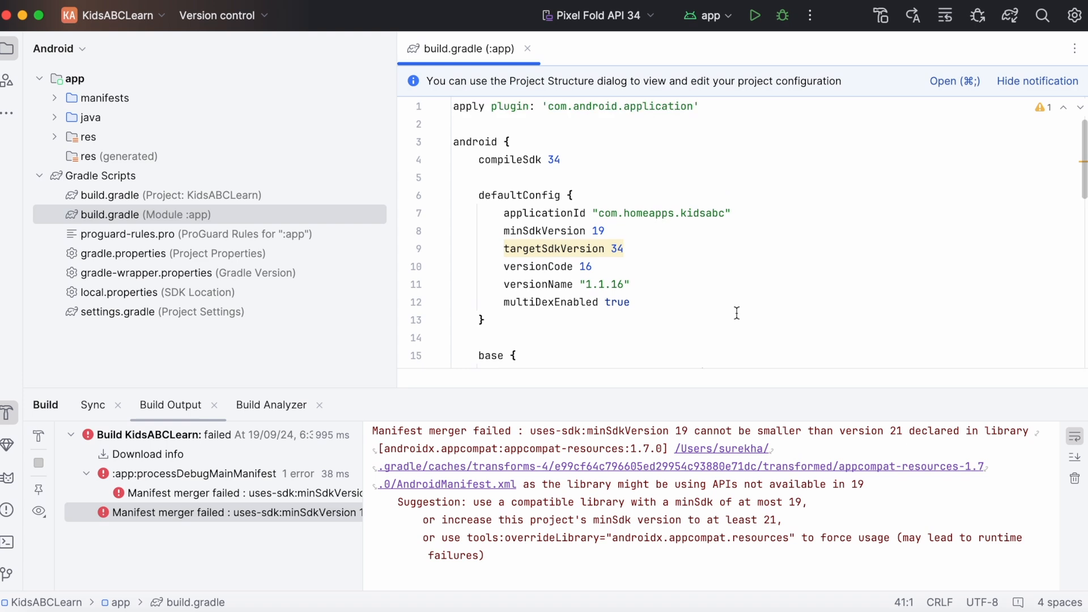
{"action": "left_click", "coordinate": [604, 230]}
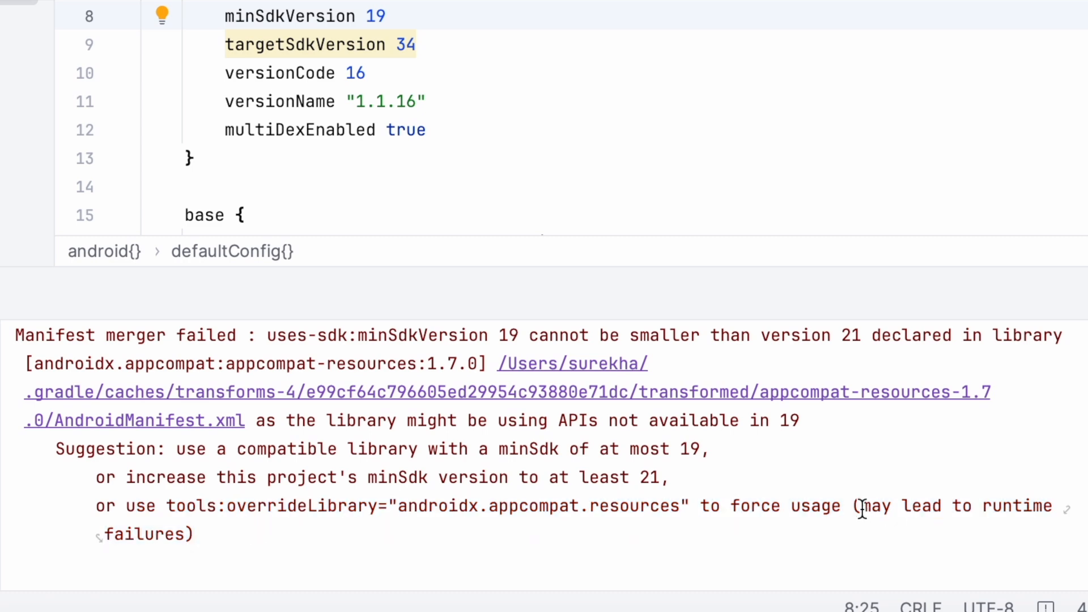
{"action": "left_click_drag", "start_coordinate": [857, 506], "coordinate": [196, 534]}
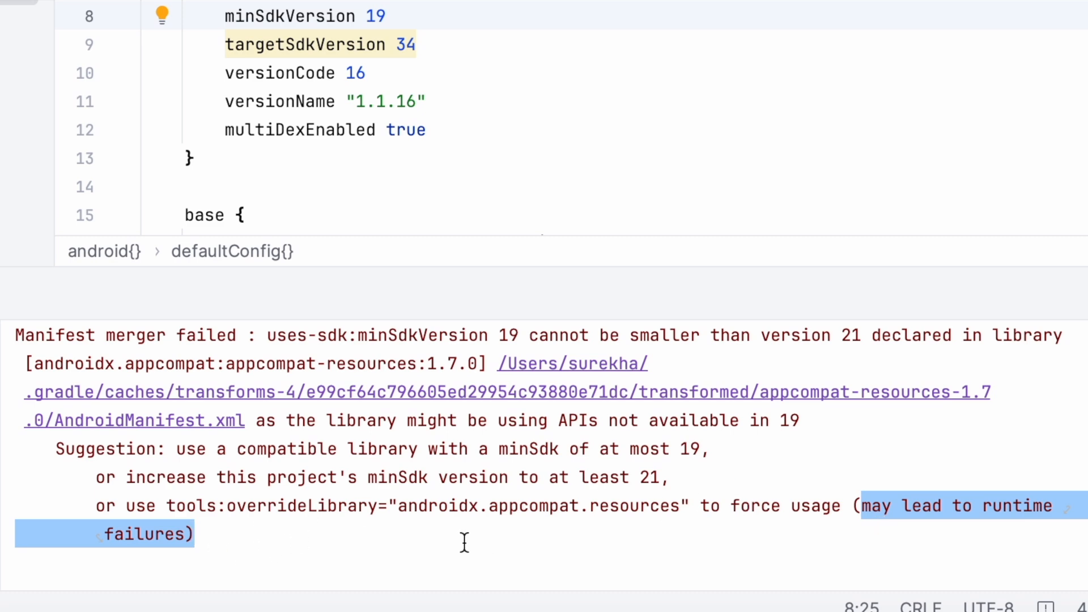
{"action": "left_click", "coordinate": [622, 477]}
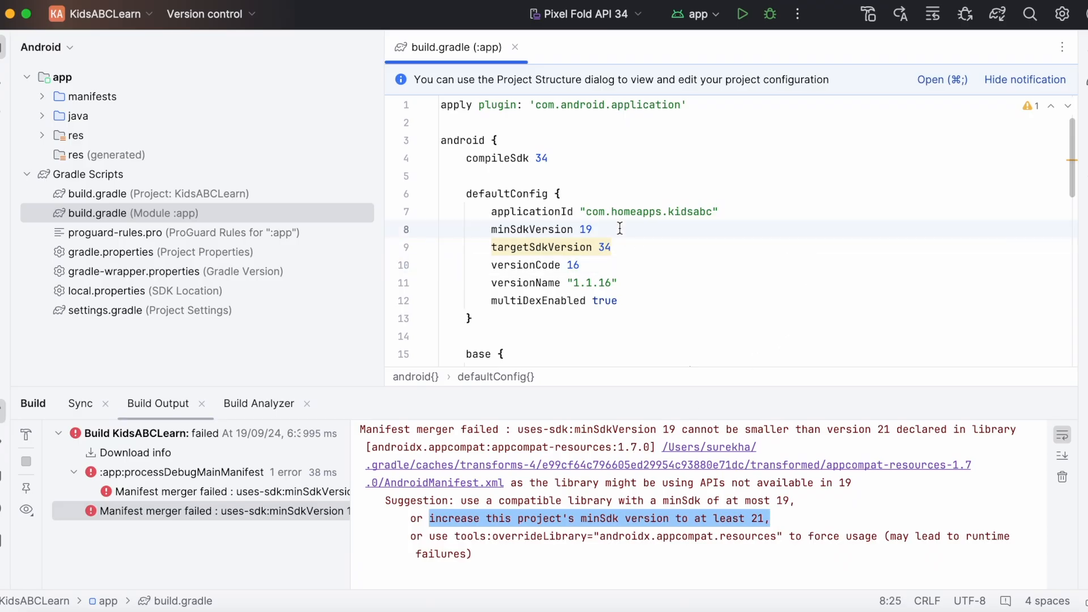
Set minSdkVersion to 21, sync and build successfully, then revert it to 19.
{"action": "type", "text": "21"}
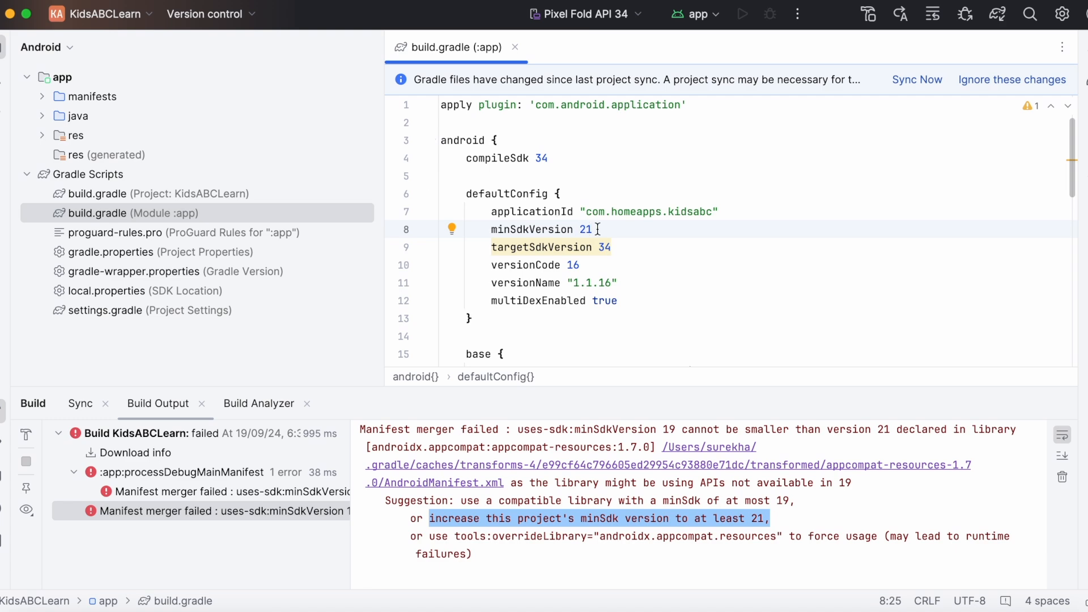
{"action": "left_click", "coordinate": [917, 80]}
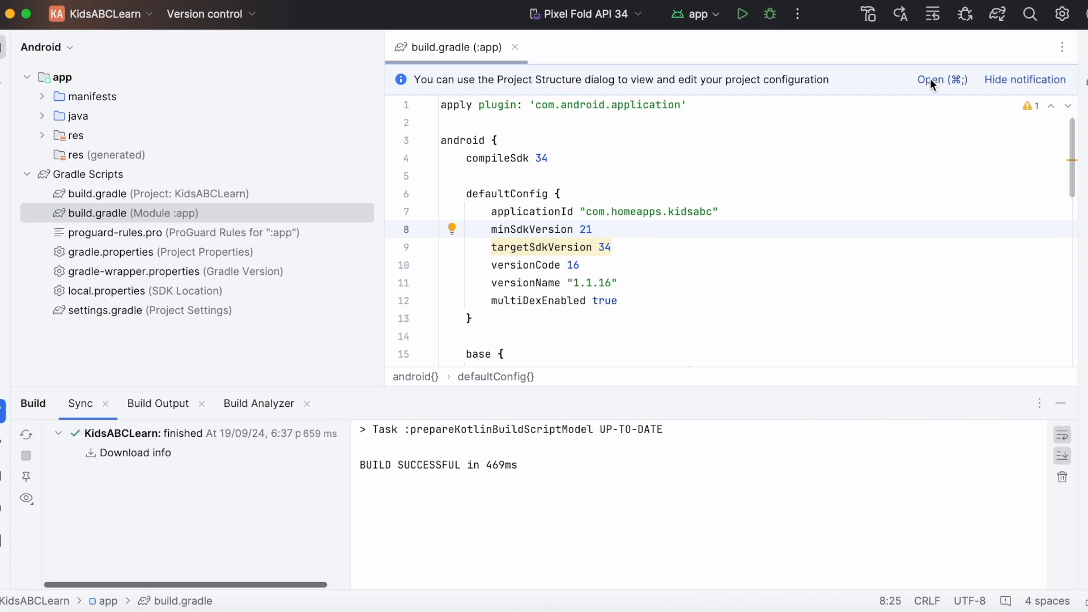
{"action": "left_click", "coordinate": [742, 13]}
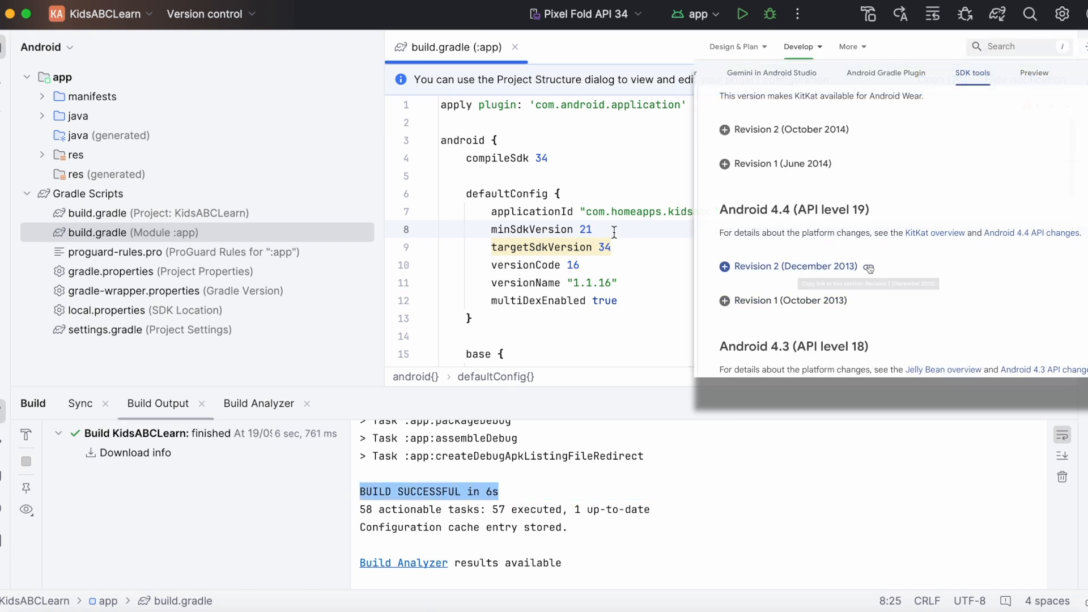
{"action": "type", "text": "19"}
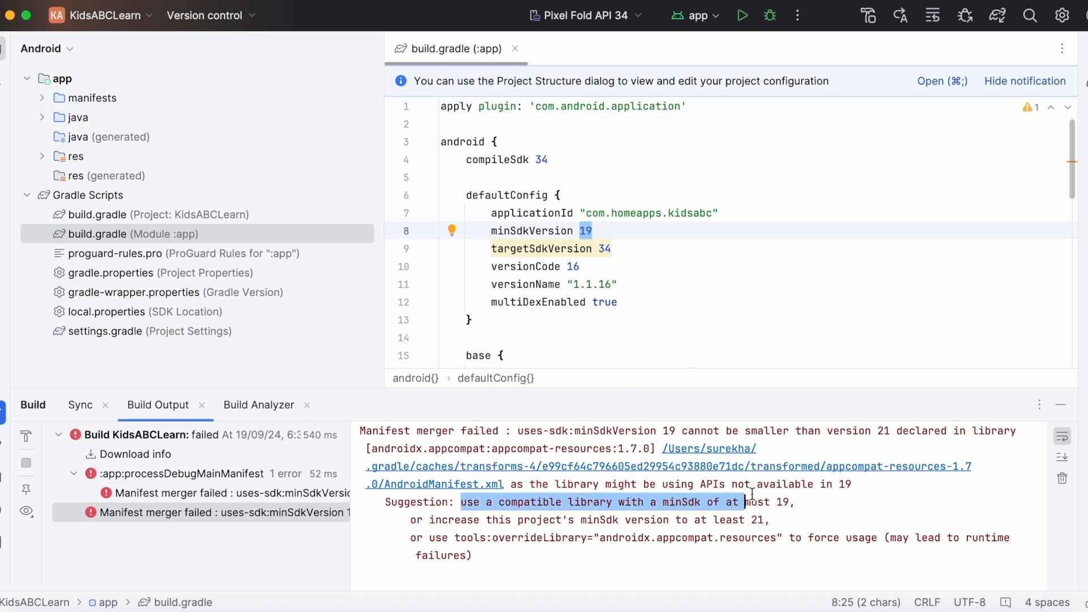
Scroll to the dependencies block with appcompat 1.7.0 and show the IDE settings menu.
{"action": "scroll", "scroll_direction": "down", "scroll_amount": 3}
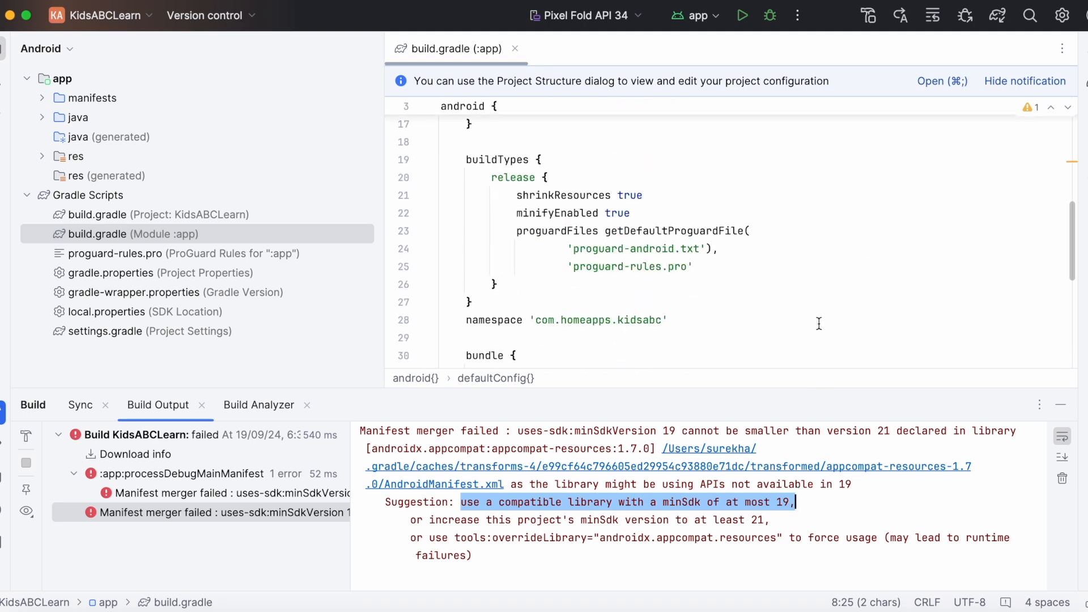
{"action": "double_click", "coordinate": [713, 216]}
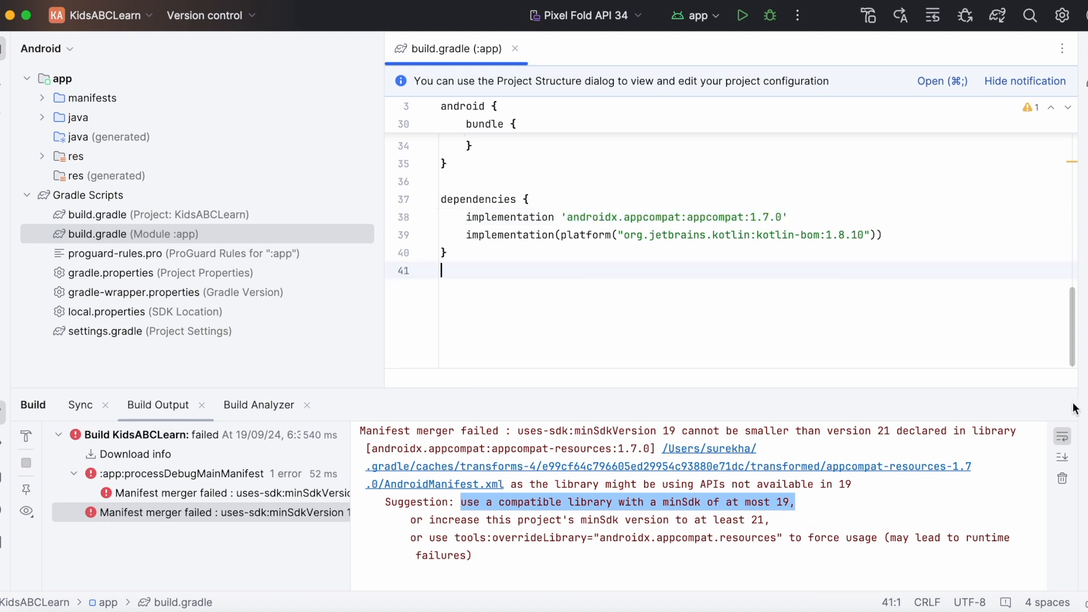
{"action": "left_click", "coordinate": [1061, 15]}
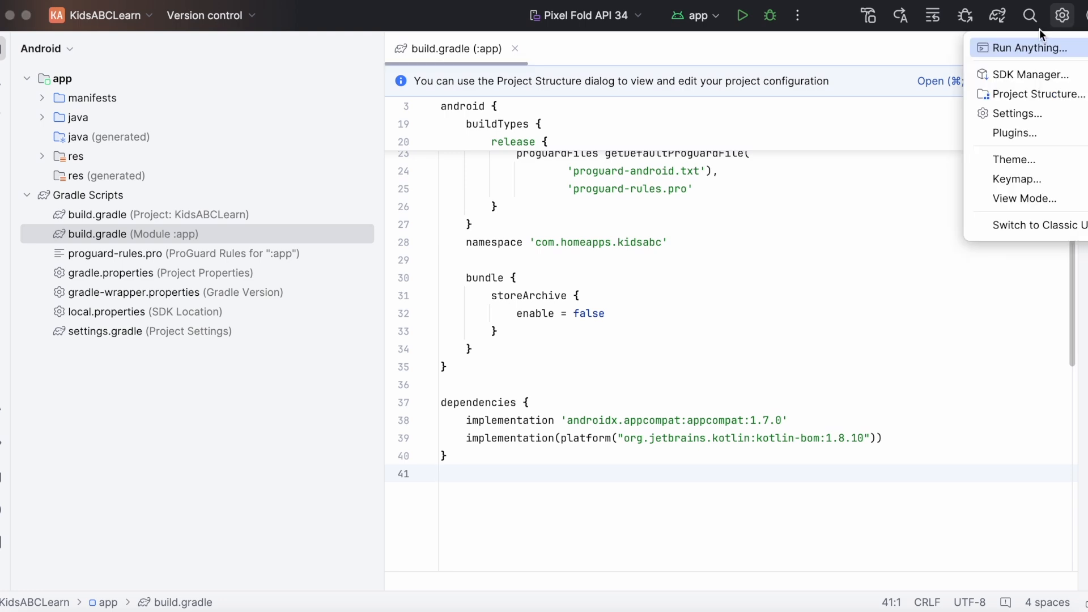
In Project Structure, select the app module's appcompat 1.7.0 dependency.
{"action": "left_click", "coordinate": [1035, 94]}
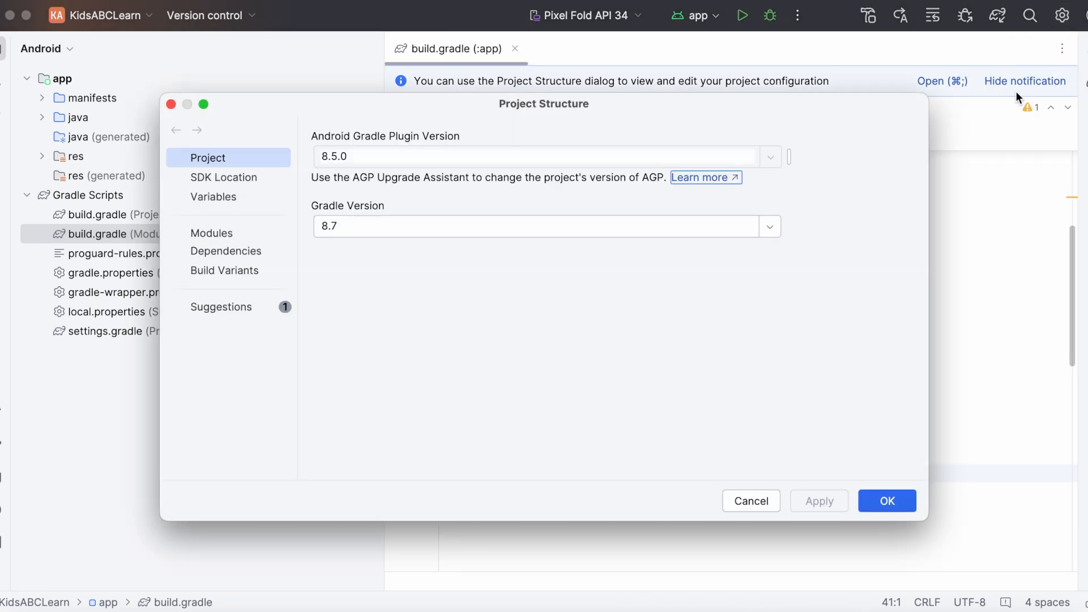
{"action": "left_click", "coordinate": [225, 251]}
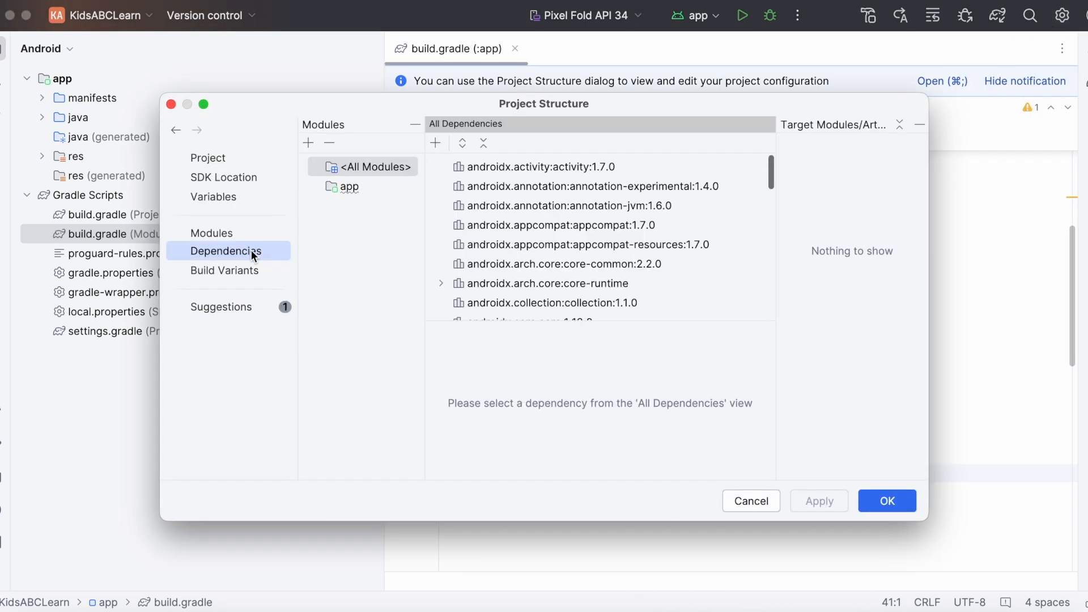
{"action": "left_click", "coordinate": [349, 186]}
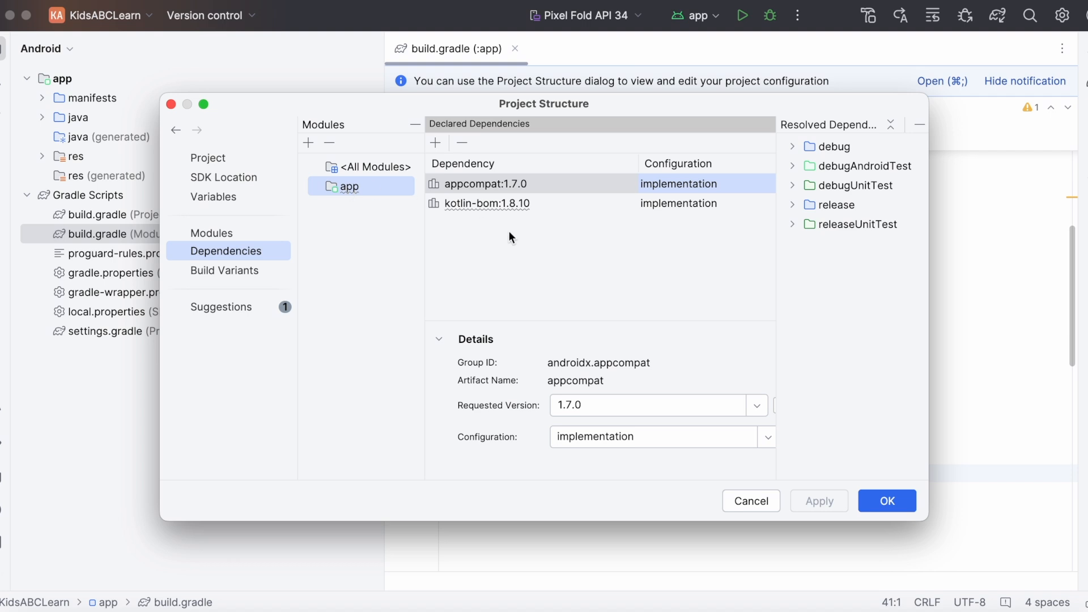
{"action": "left_click", "coordinate": [486, 184]}
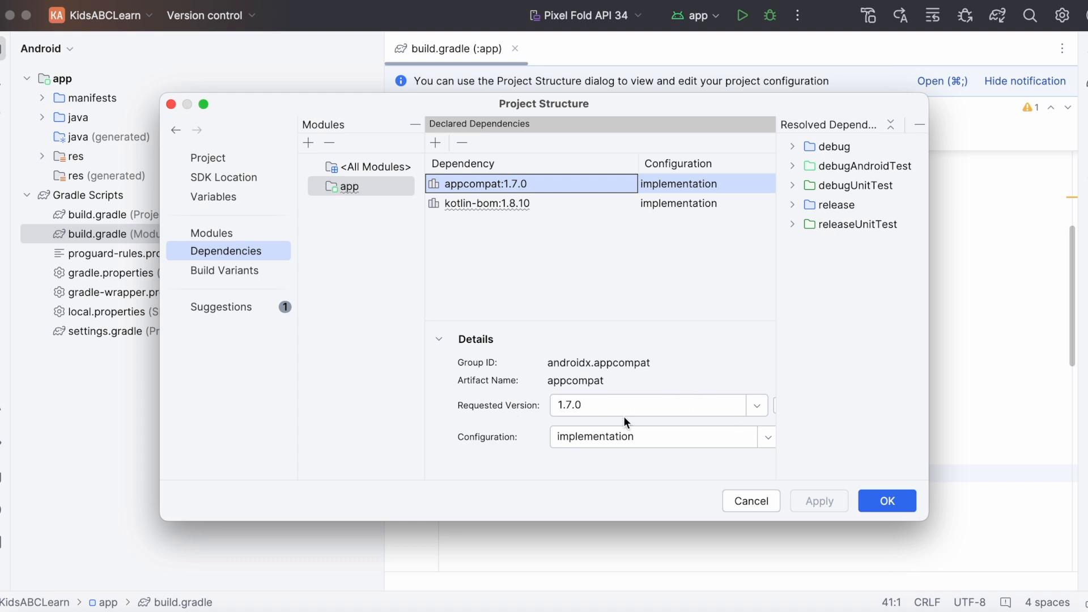
Set the appcompat requested version to 1.6.1 and apply the change.
{"action": "left_click", "coordinate": [756, 405]}
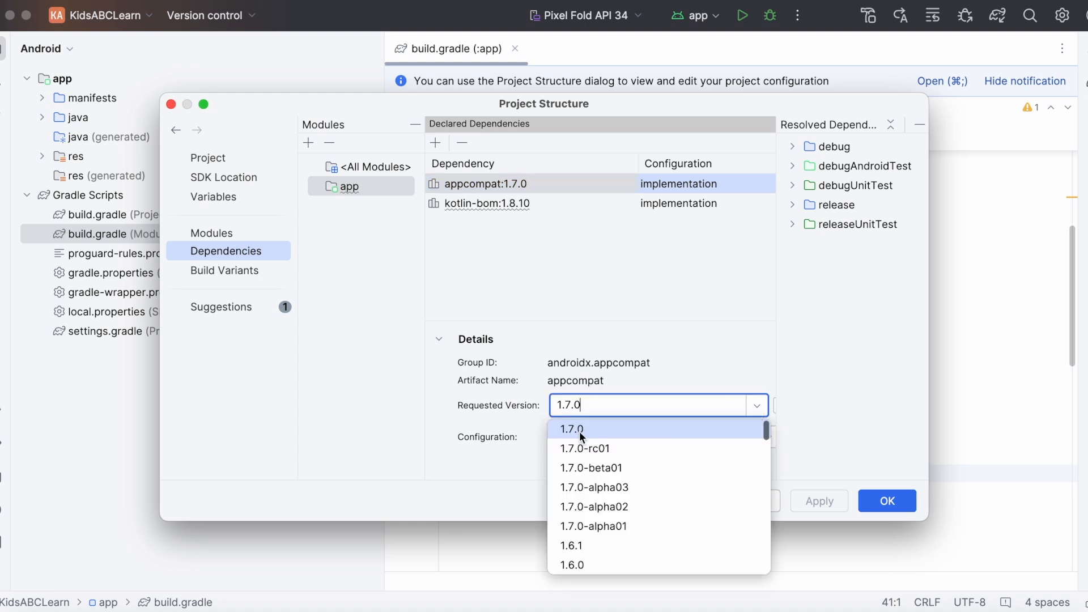
{"action": "mouse_move", "coordinate": [590, 546]}
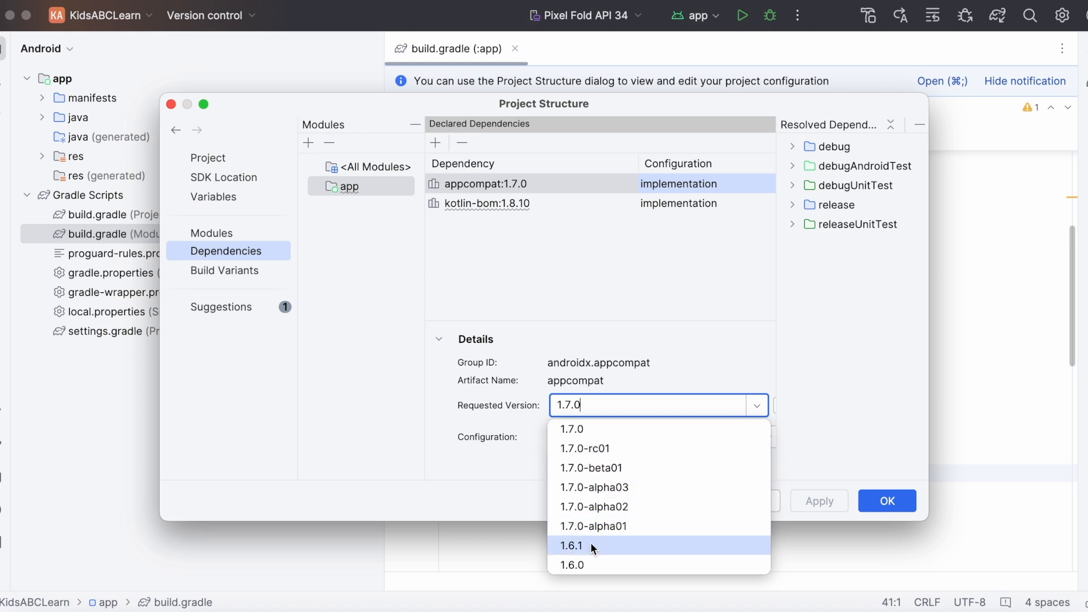
{"action": "mouse_move", "coordinate": [608, 471]}
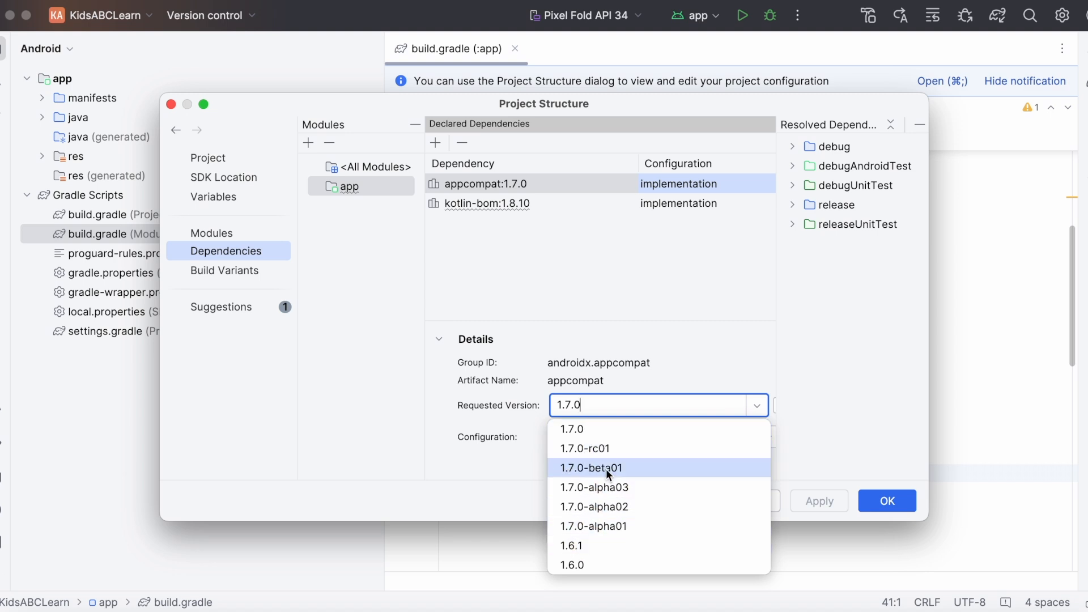
{"action": "mouse_move", "coordinate": [590, 526]}
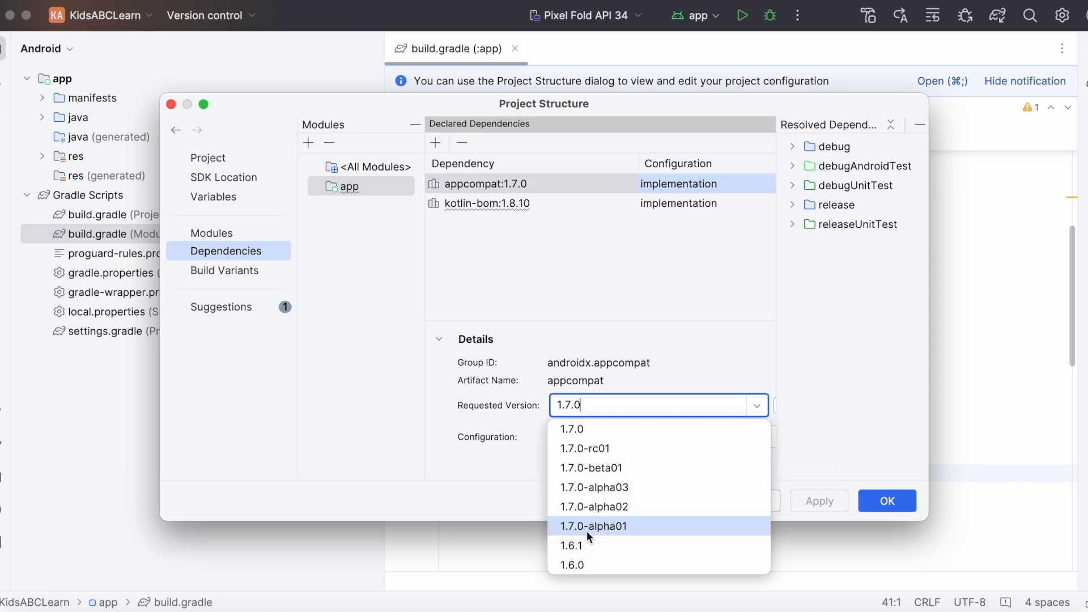
{"action": "left_click", "coordinate": [572, 546]}
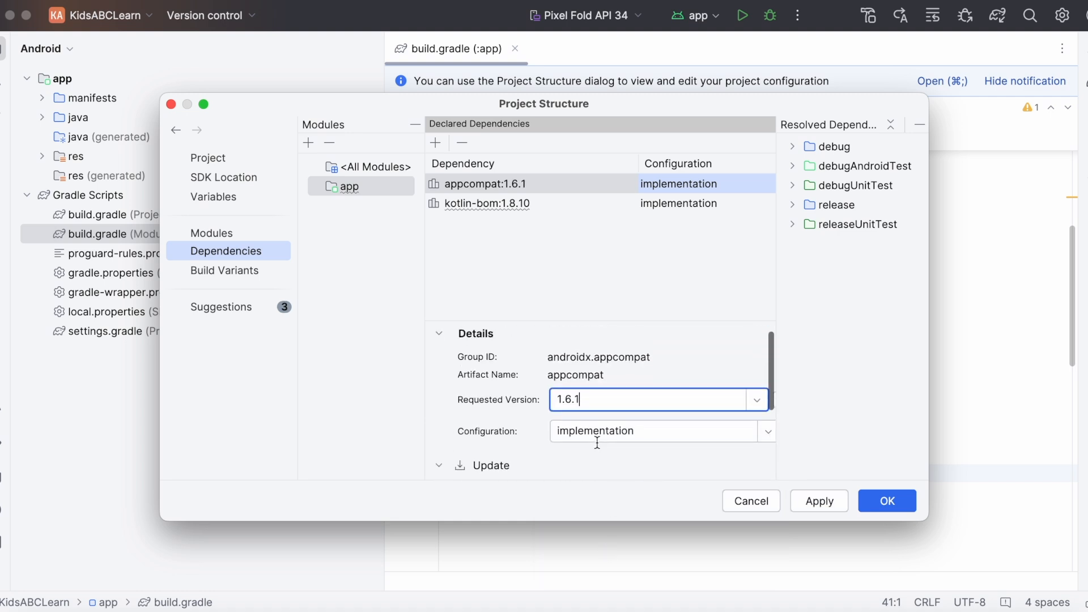
{"action": "left_click", "coordinate": [818, 500]}
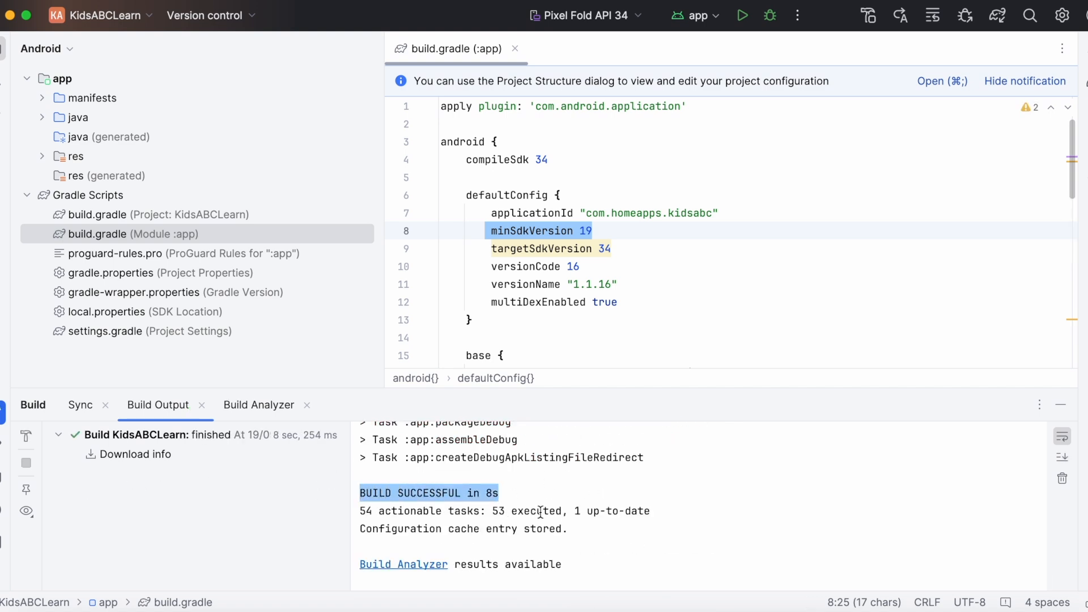
{"action": "mouse_move", "coordinate": [666, 493]}
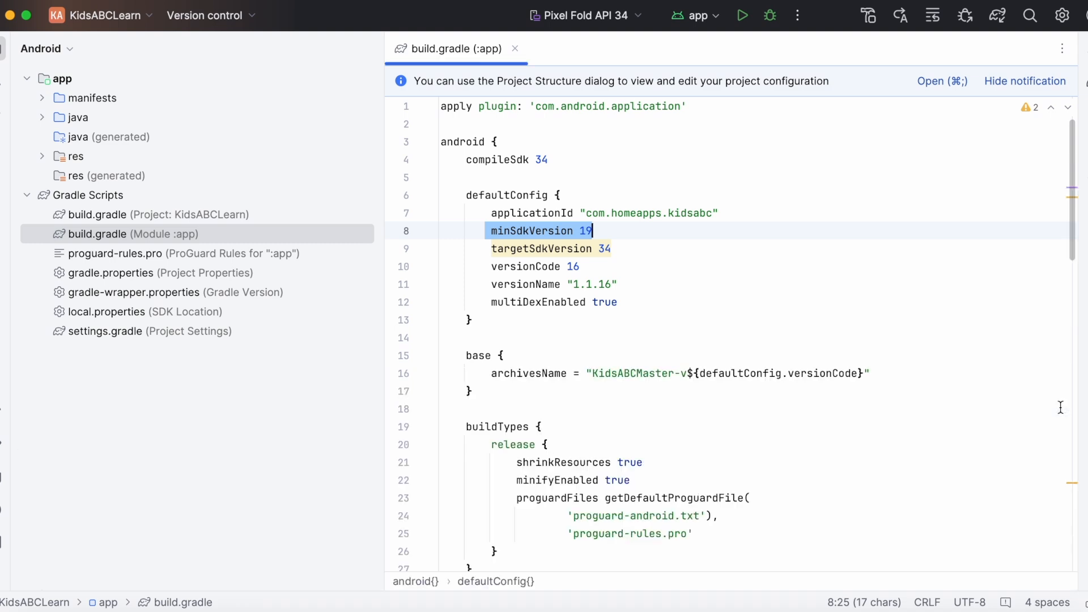
Revert the appcompat dependency in build.gradle back to 1.7.0.
{"action": "left_click", "coordinate": [521, 231]}
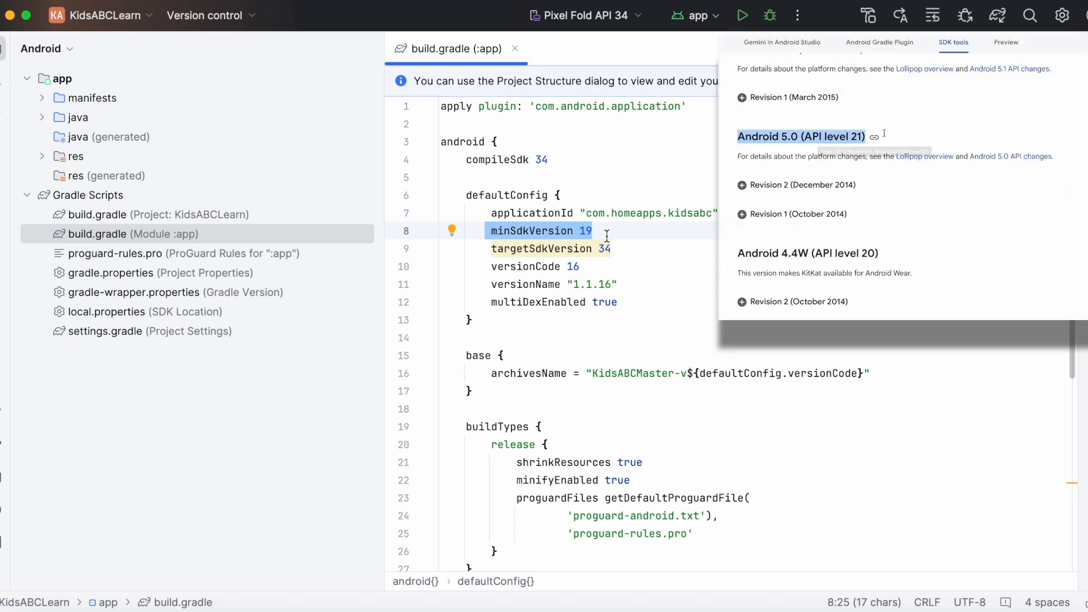
{"action": "scroll", "scroll_direction": "down", "scroll_amount": 3}
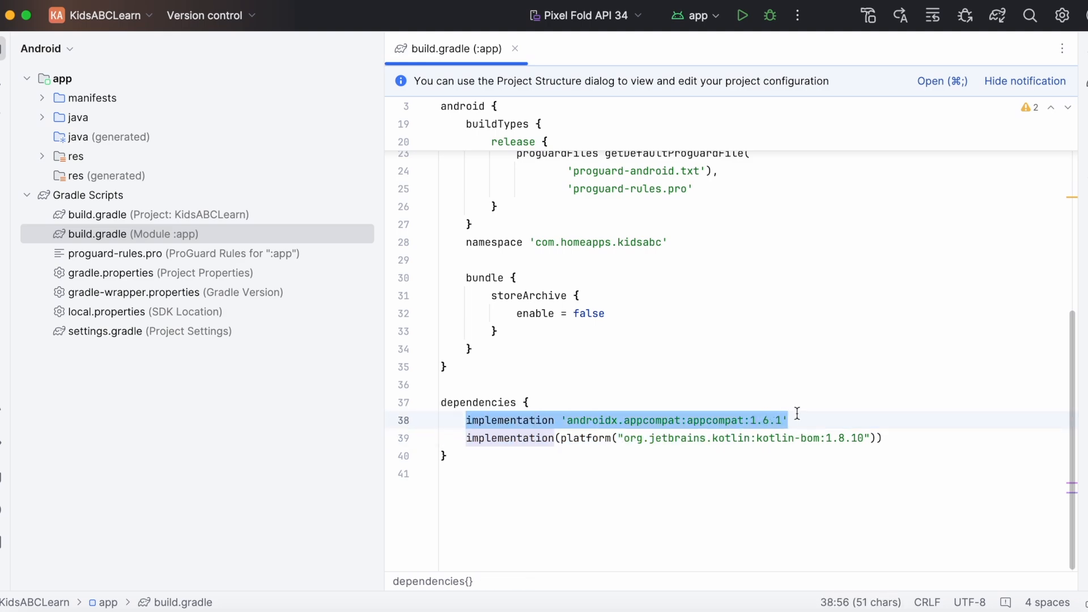
{"action": "left_click", "coordinate": [791, 420]}
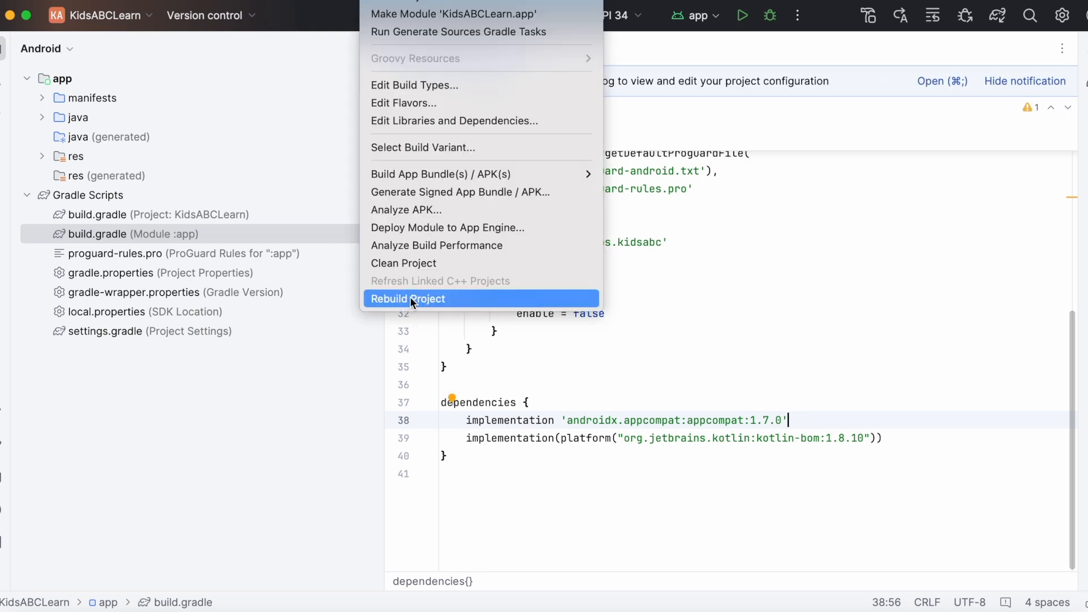
Rebuild the project and highlight the merger error demanding minSdkVersion 21.
{"action": "left_click", "coordinate": [408, 298]}
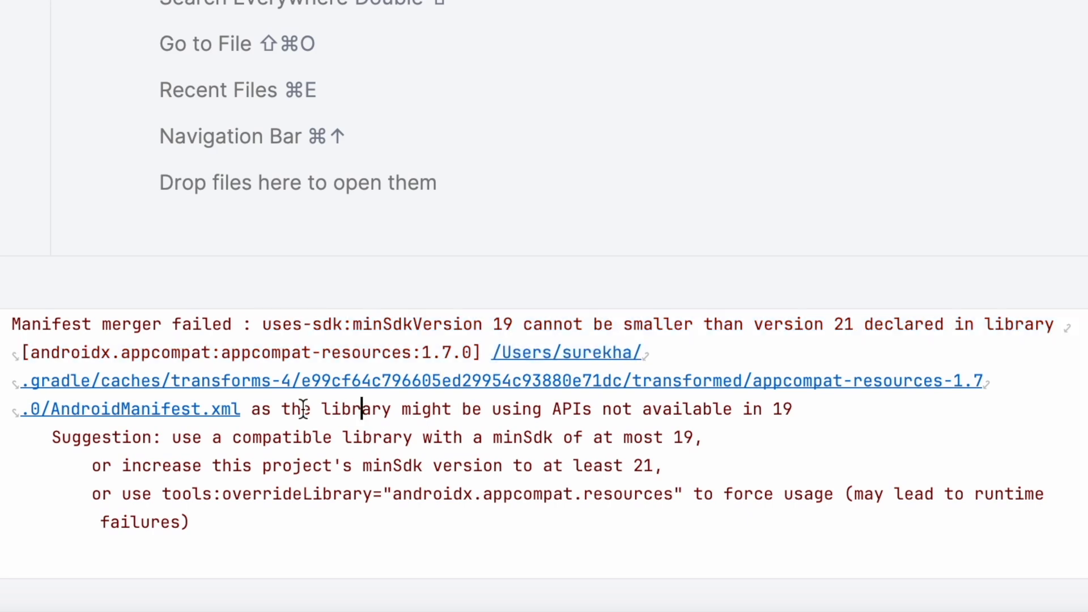
{"action": "left_click_drag", "start_coordinate": [252, 408], "coordinate": [792, 408]}
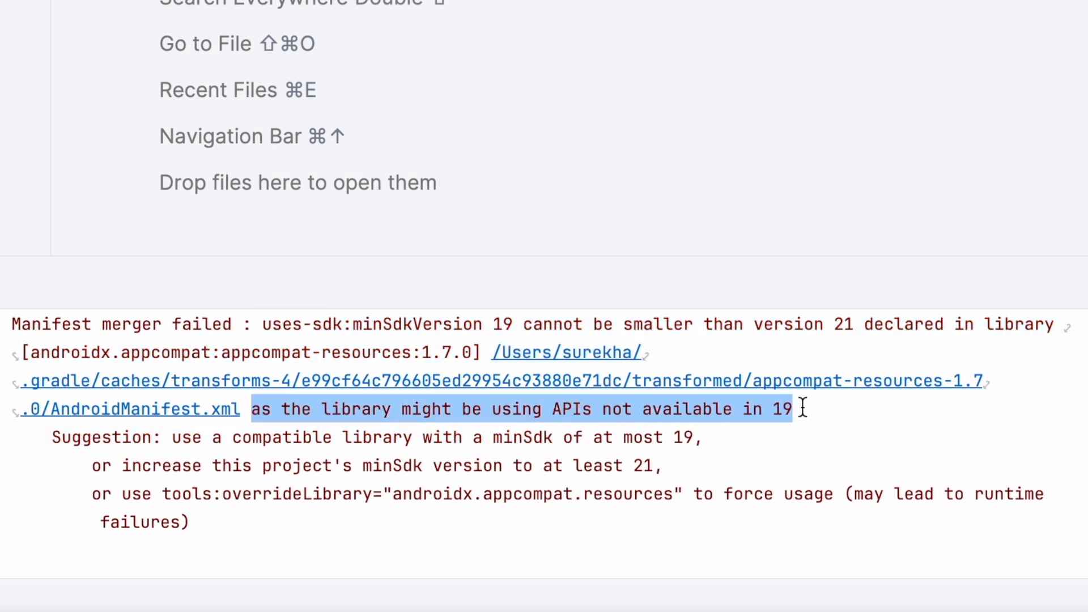